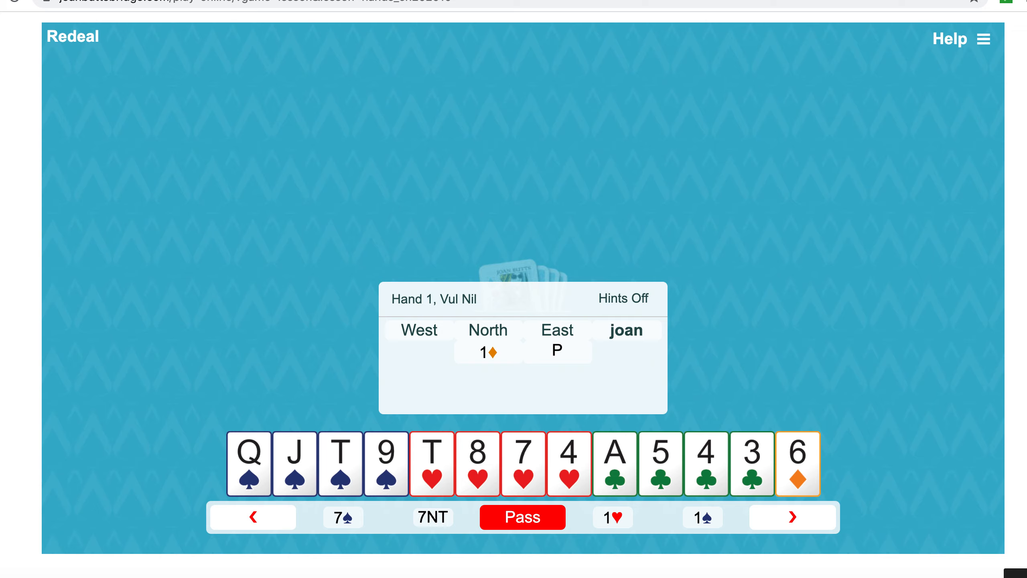
pyautogui.moveTo(955, 487)
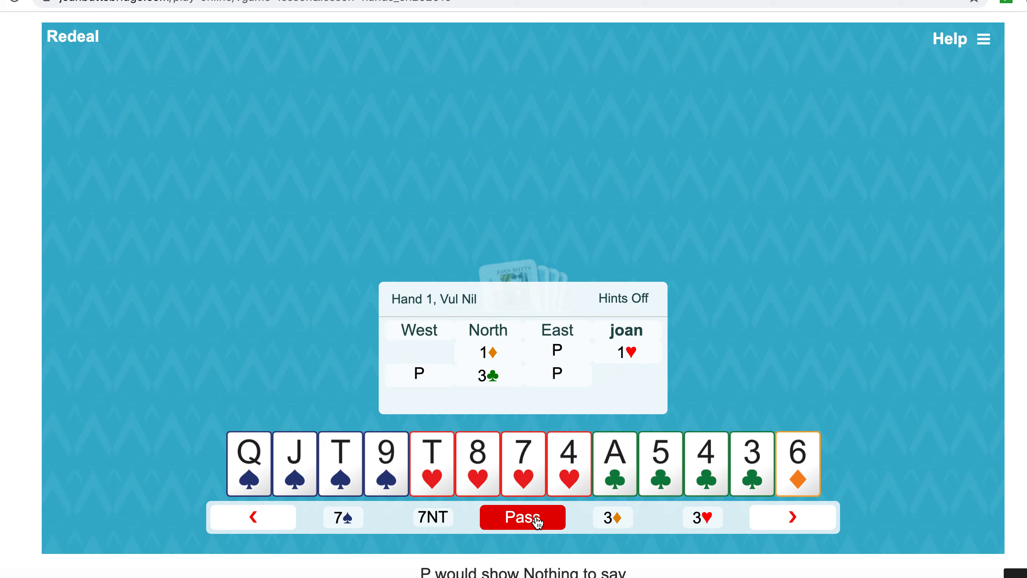
pyautogui.moveTo(723, 483)
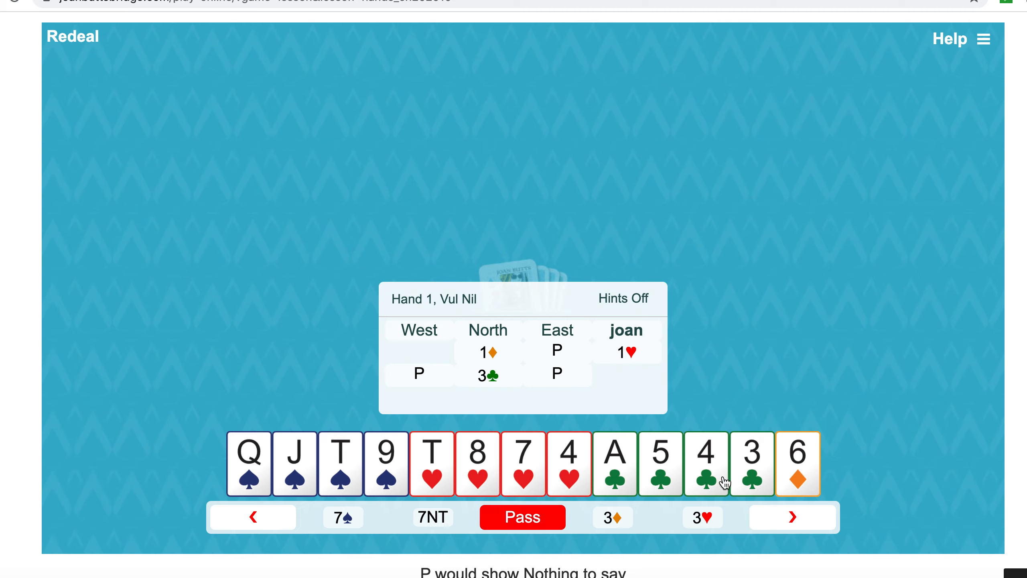
pyautogui.moveTo(286, 449)
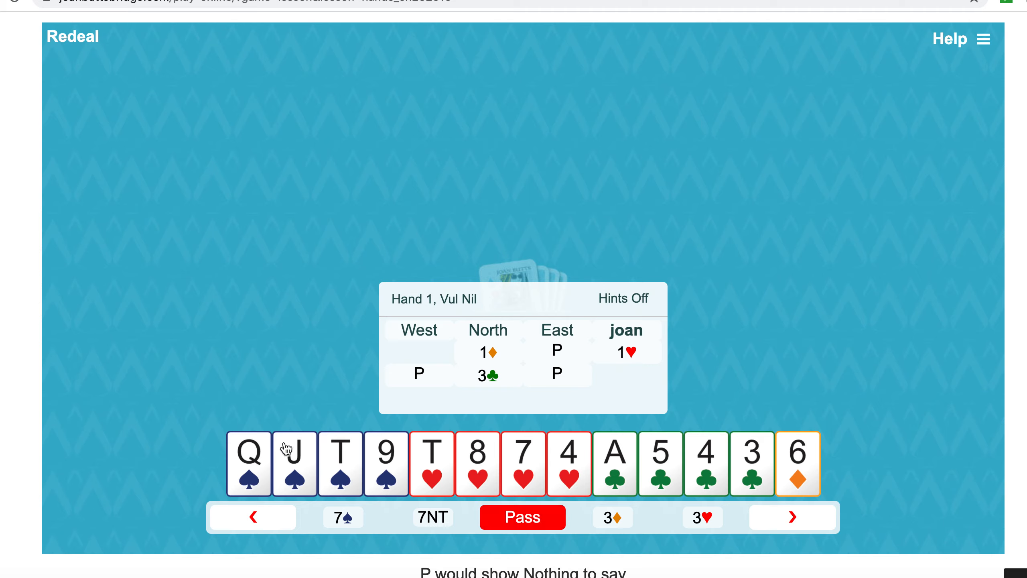
pyautogui.moveTo(769, 537)
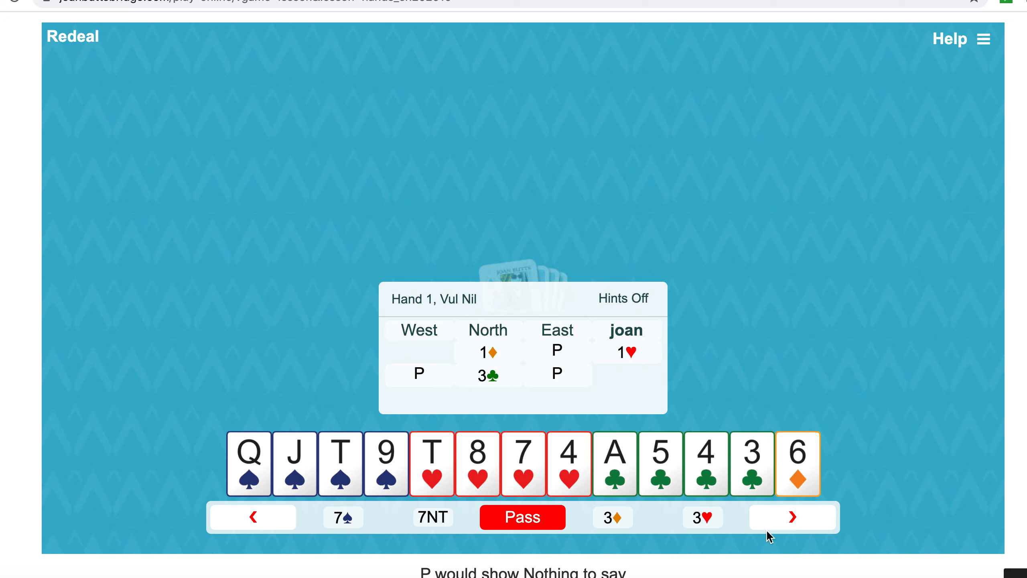
# Bid 3NT as South to end the auction, setting the contract at 3NT by South
pyautogui.click(792, 517)
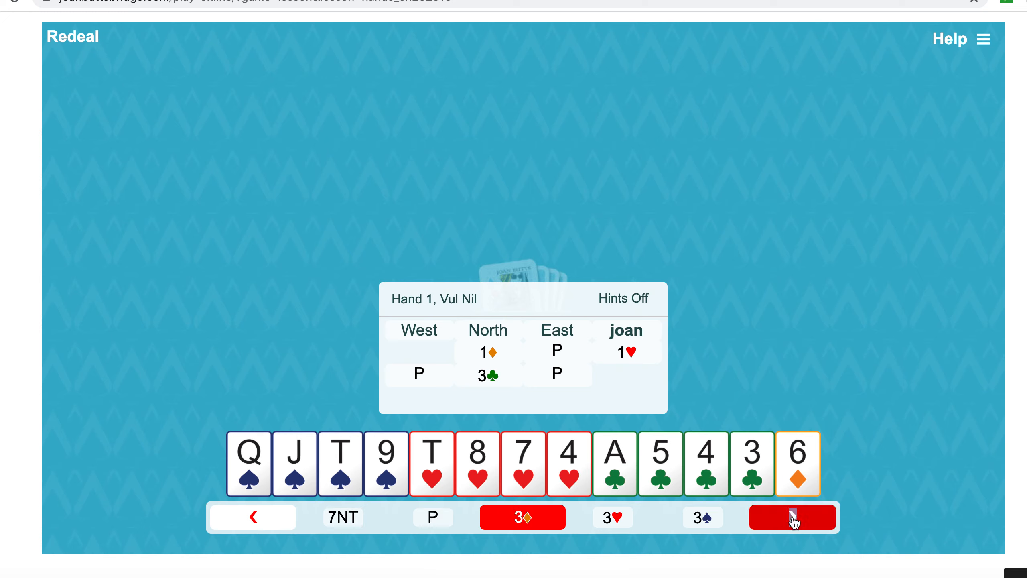
pyautogui.click(792, 517)
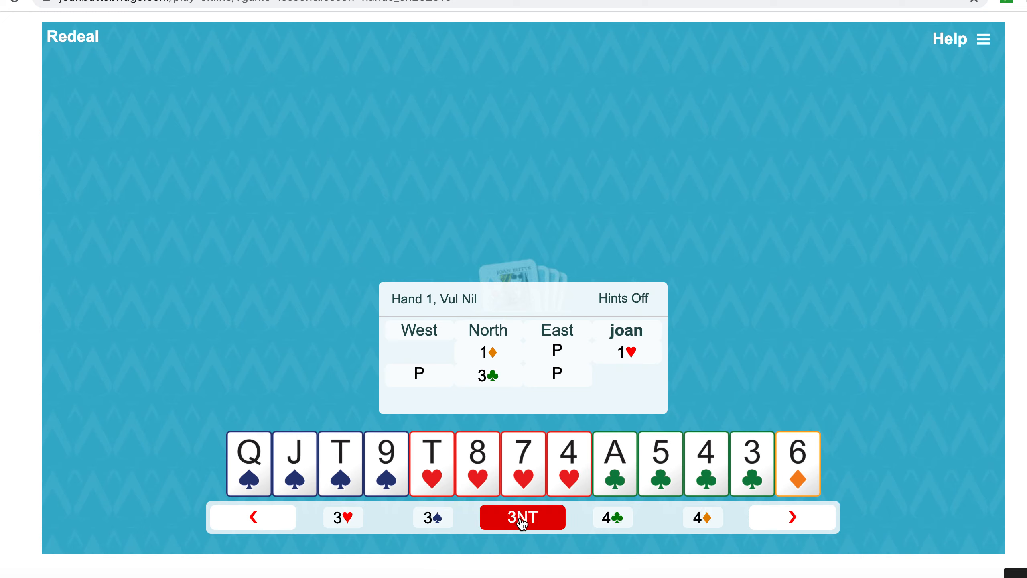
pyautogui.click(522, 517)
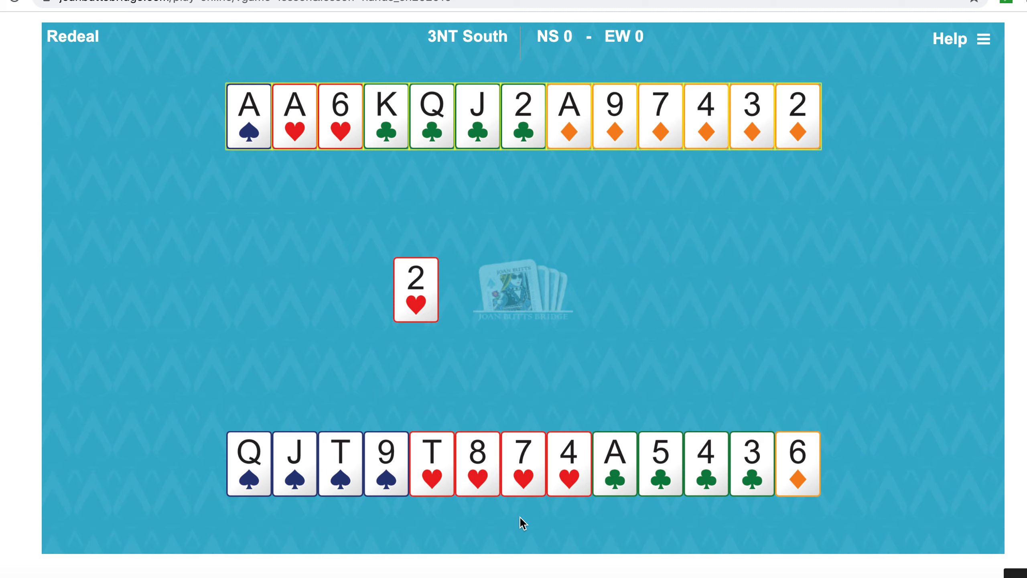
pyautogui.moveTo(412, 273)
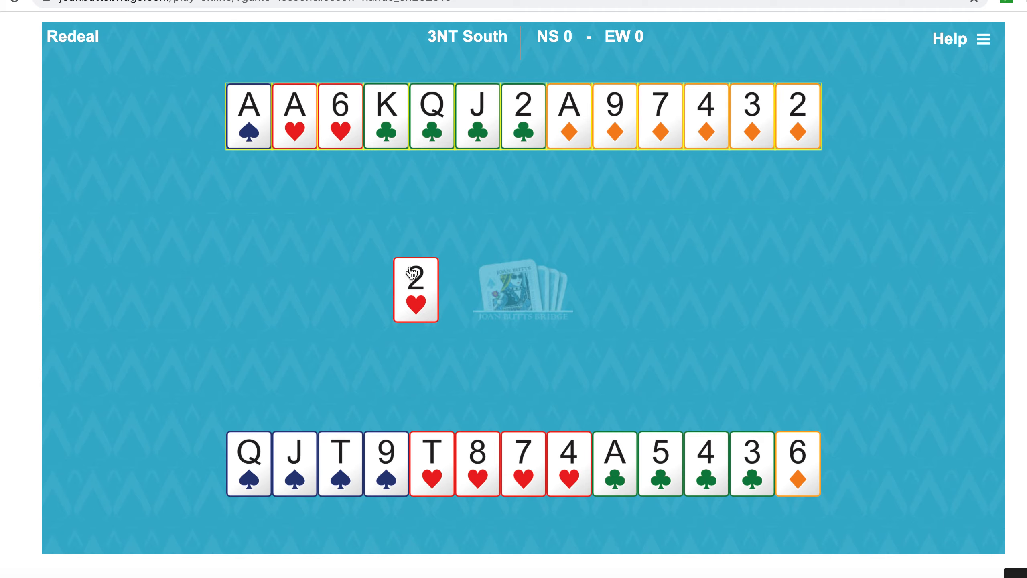
pyautogui.moveTo(219, 286)
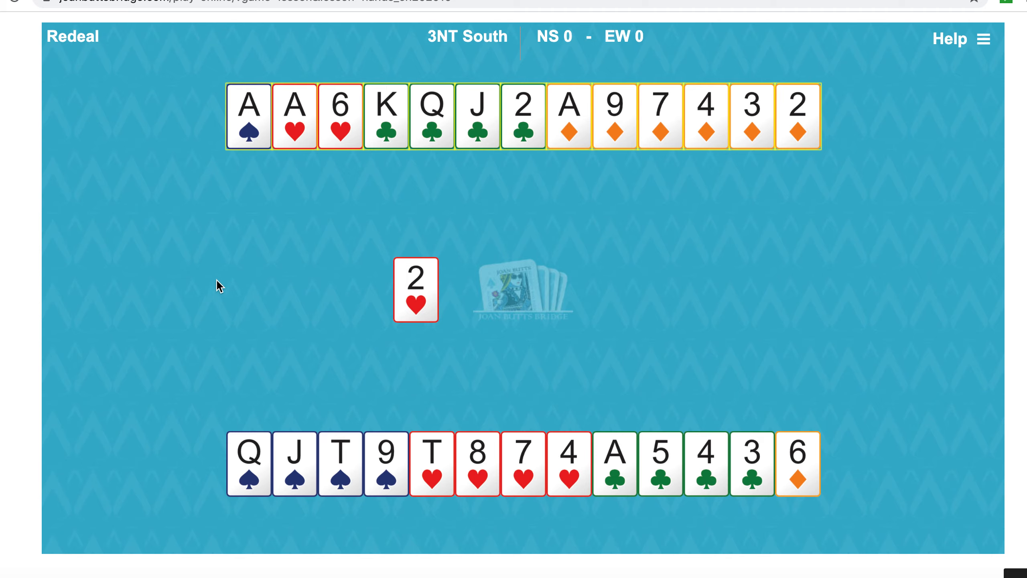
pyautogui.moveTo(429, 475)
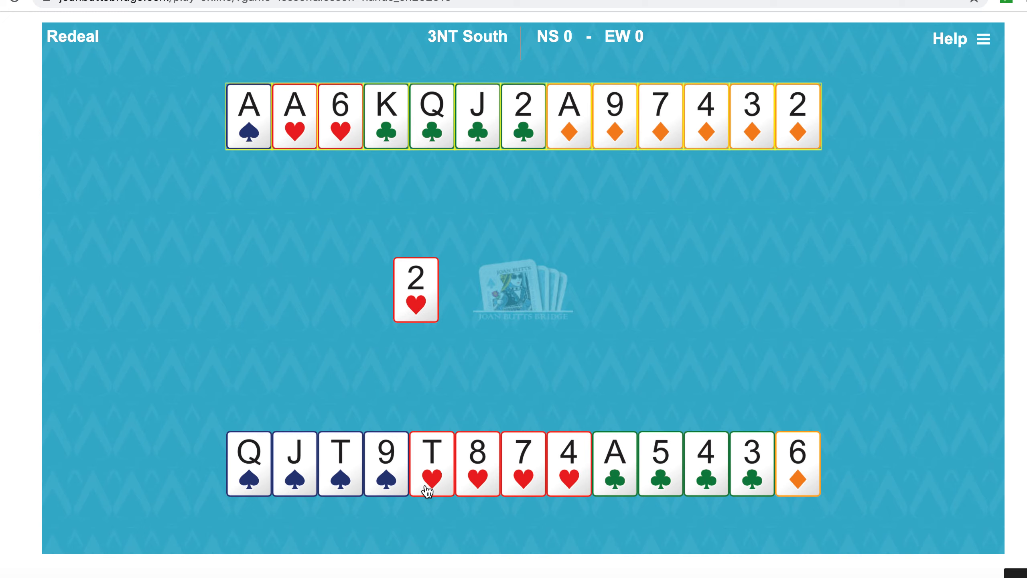
pyautogui.click(340, 116)
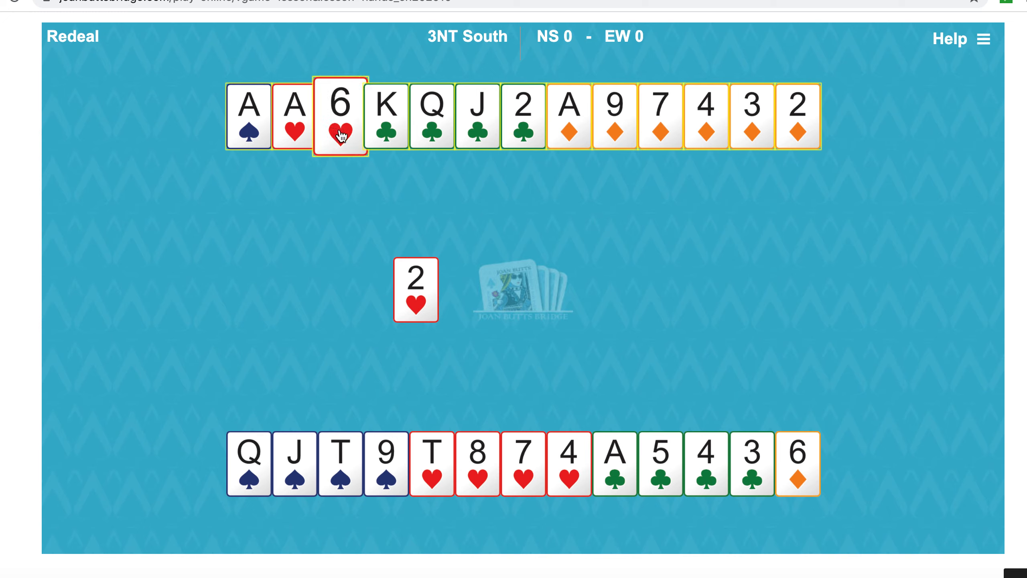
pyautogui.moveTo(263, 272)
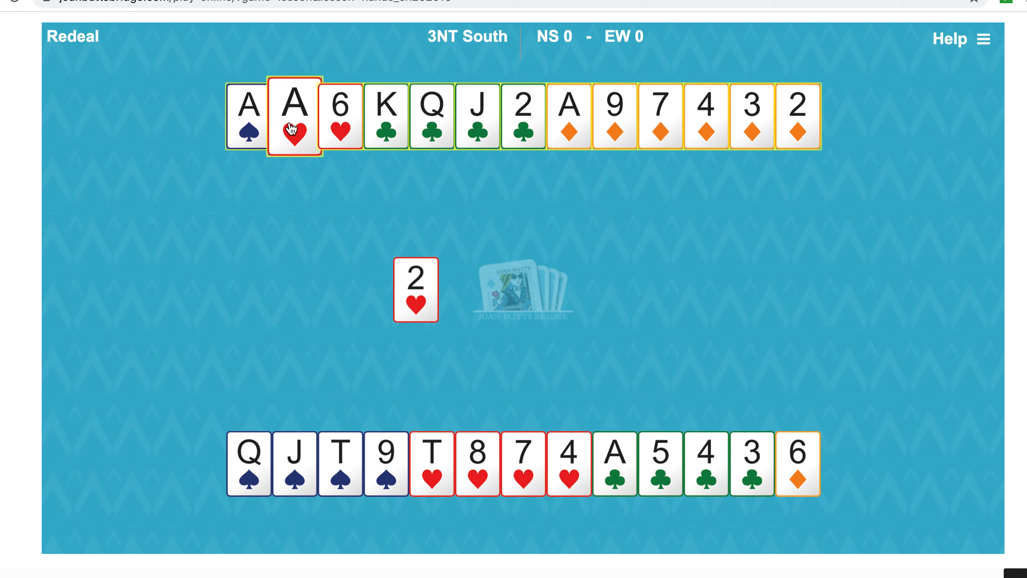
pyautogui.moveTo(293, 133)
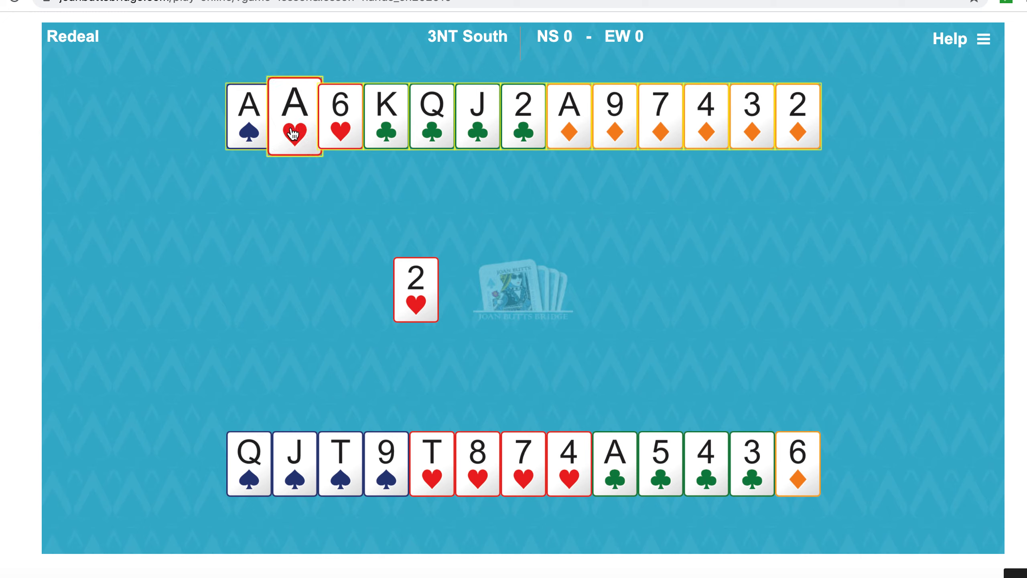
pyautogui.moveTo(236, 285)
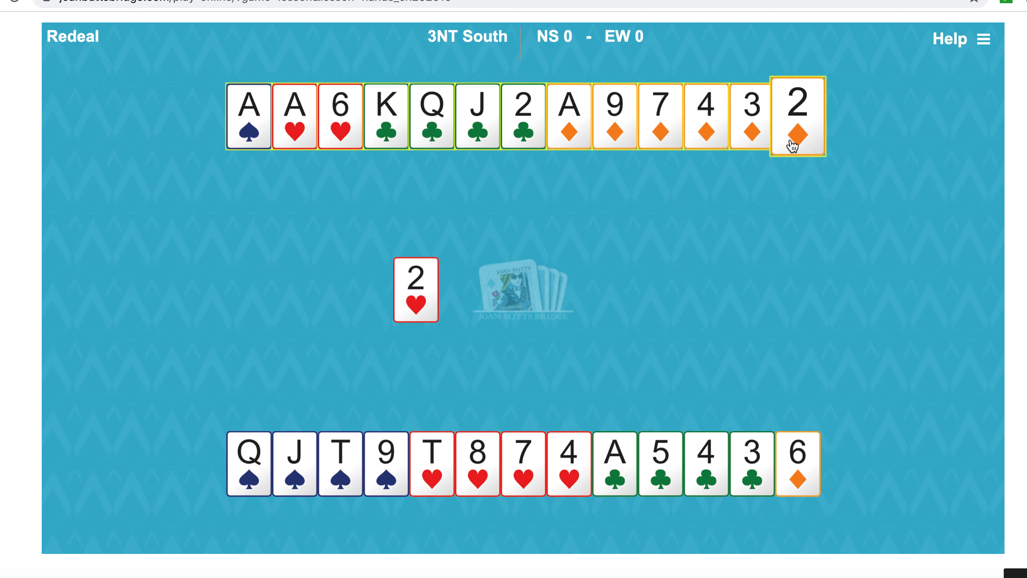
pyautogui.moveTo(660, 125)
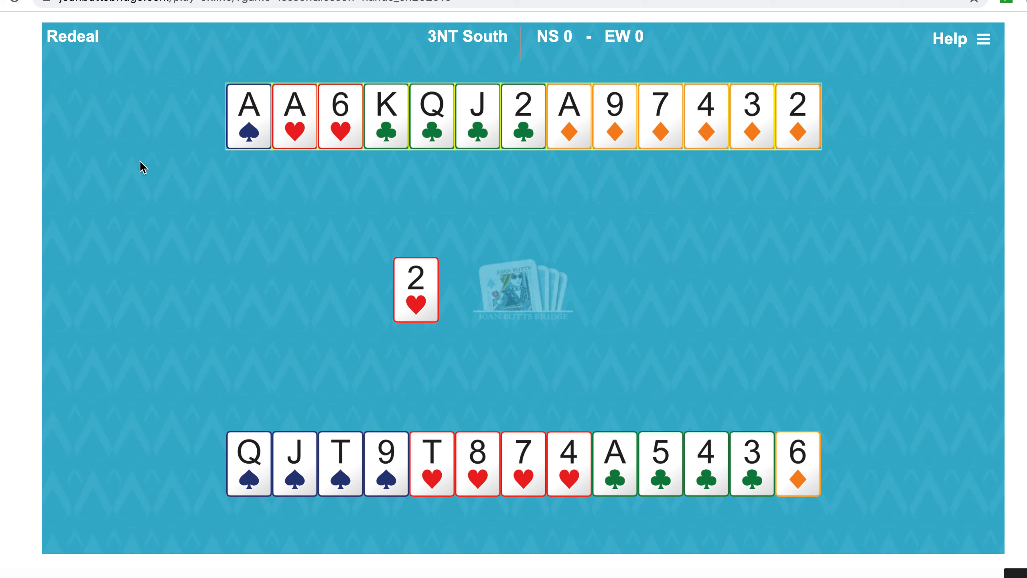
pyautogui.moveTo(258, 491)
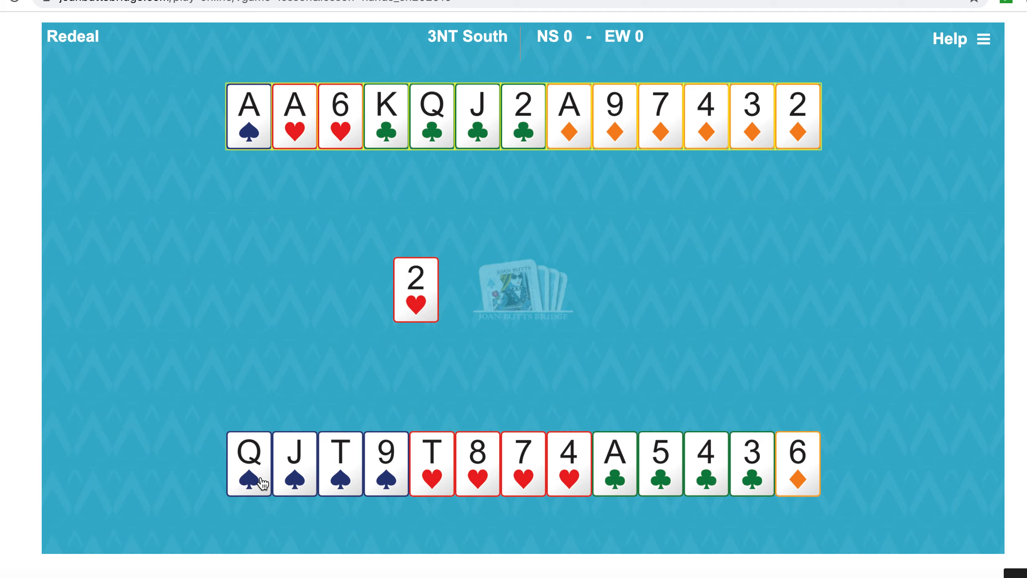
pyautogui.moveTo(300, 485)
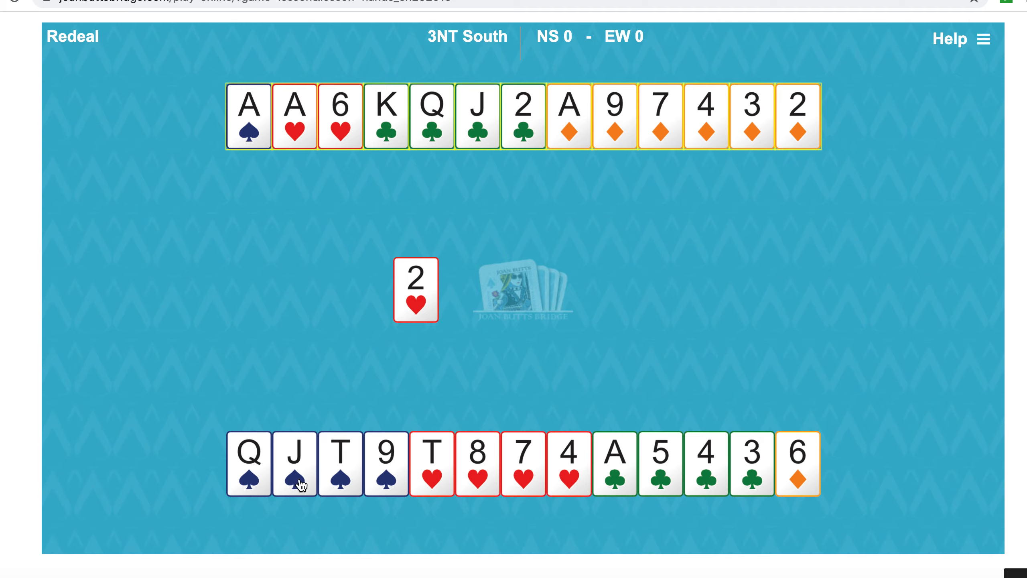
pyautogui.moveTo(322, 488)
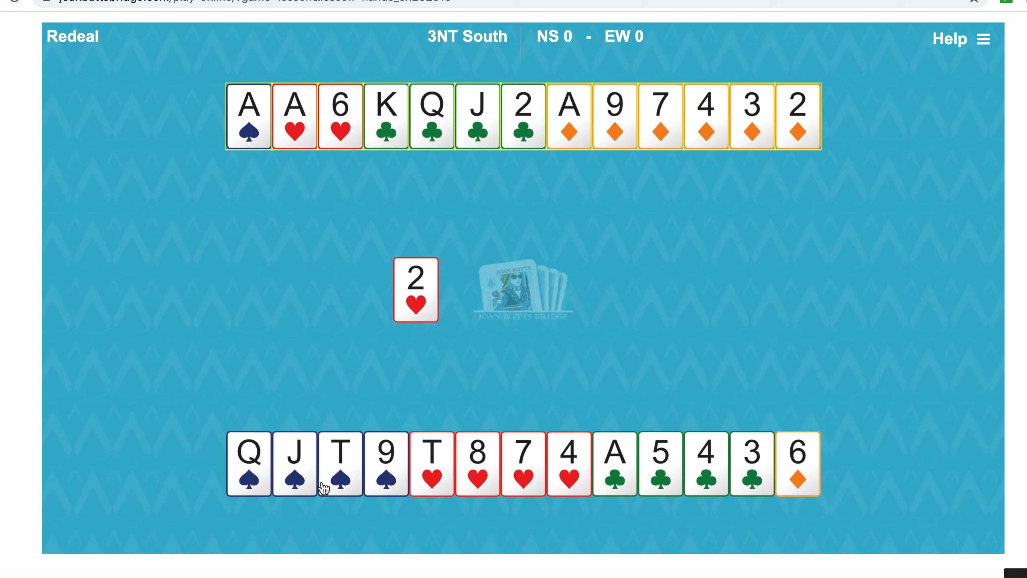
pyautogui.moveTo(337, 488)
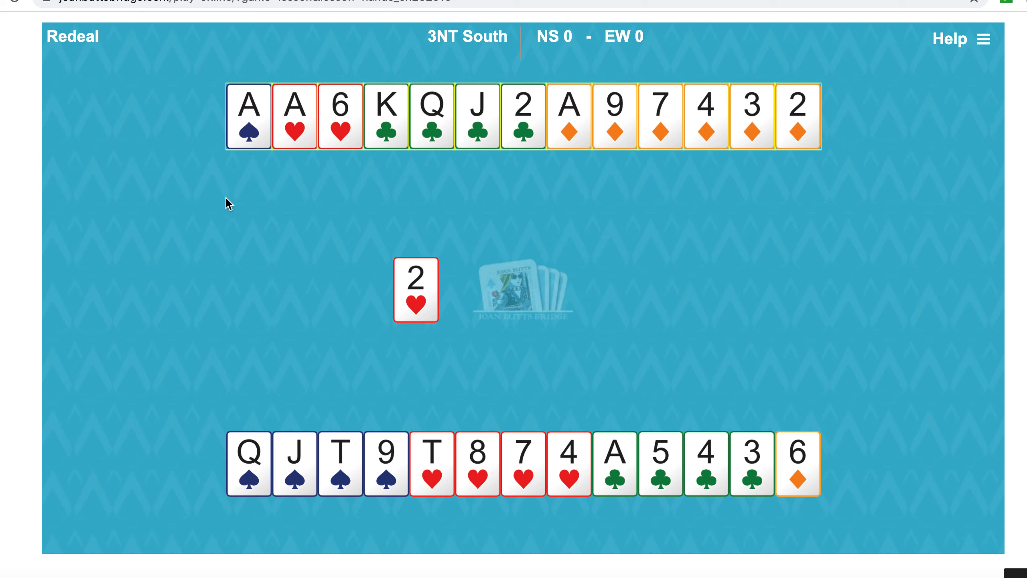
# Win the heart lead with dummy's ace, then cash dummy's spade ace, following with 4♥ and 9♠
pyautogui.click(294, 115)
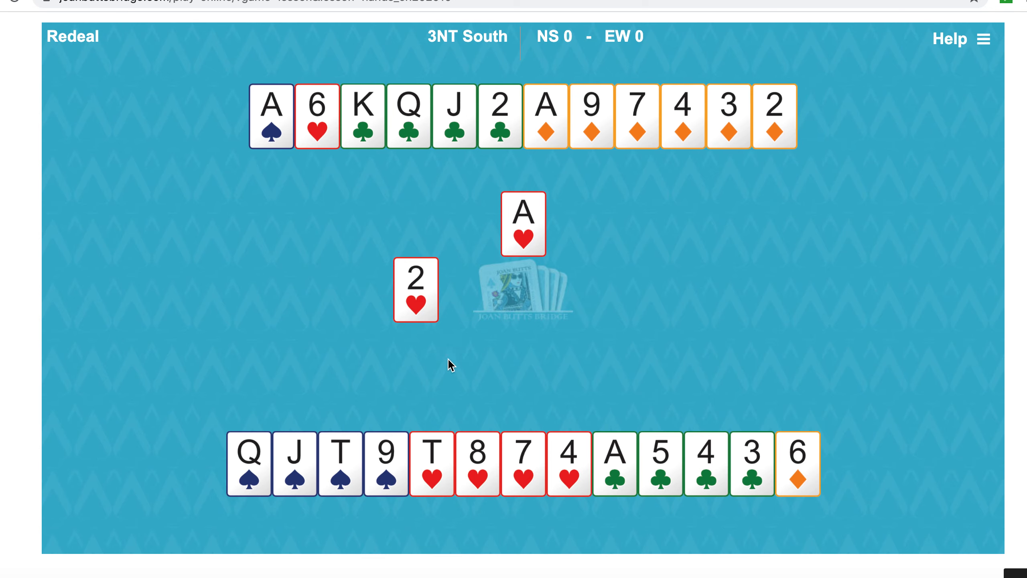
pyautogui.click(569, 463)
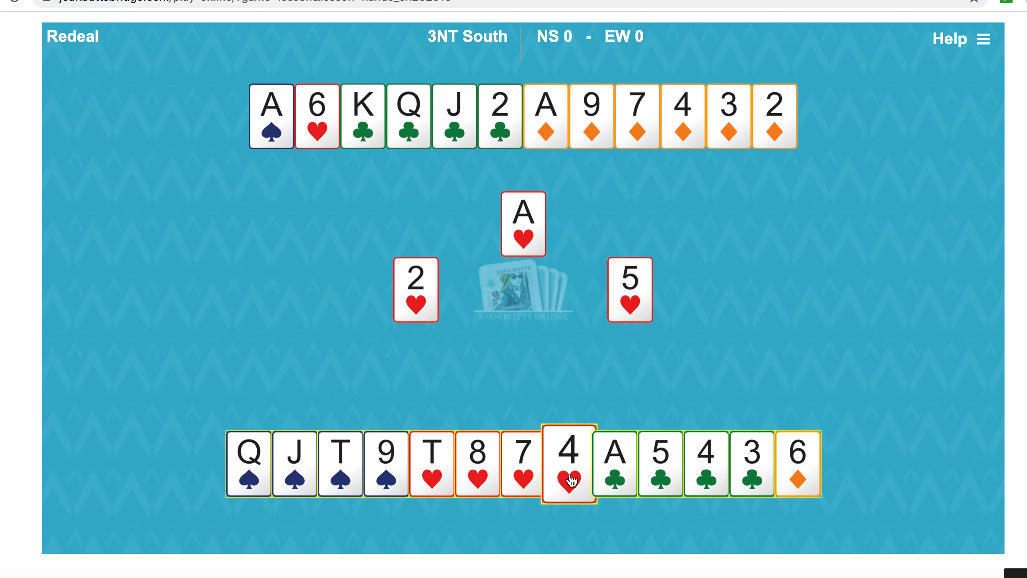
pyautogui.click(567, 463)
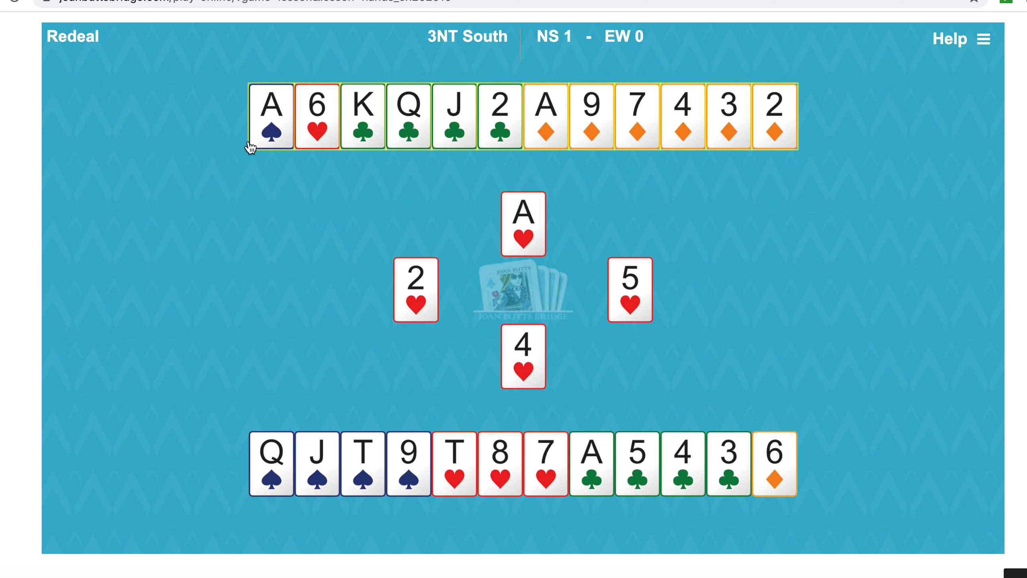
pyautogui.click(270, 116)
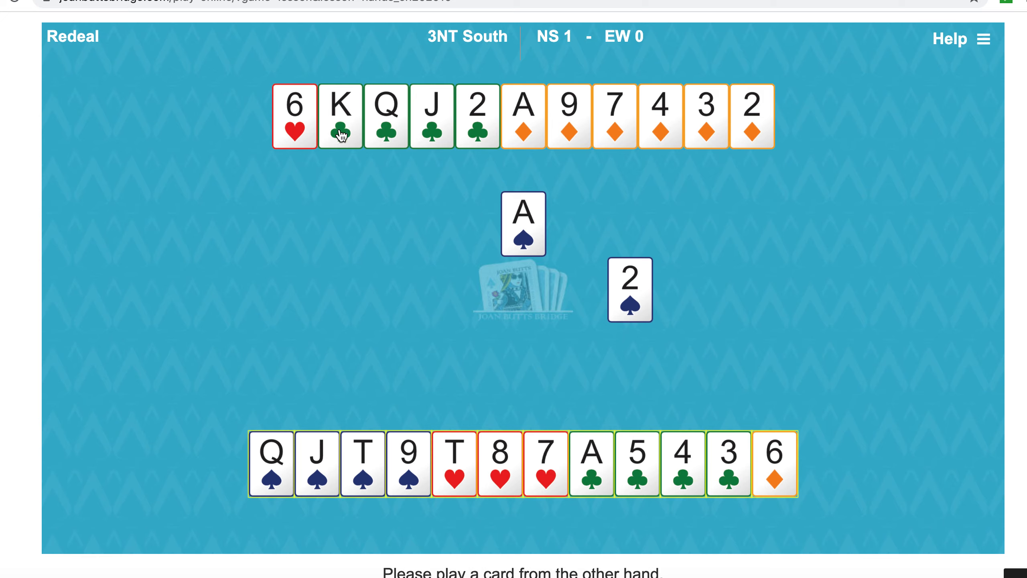
pyautogui.click(408, 463)
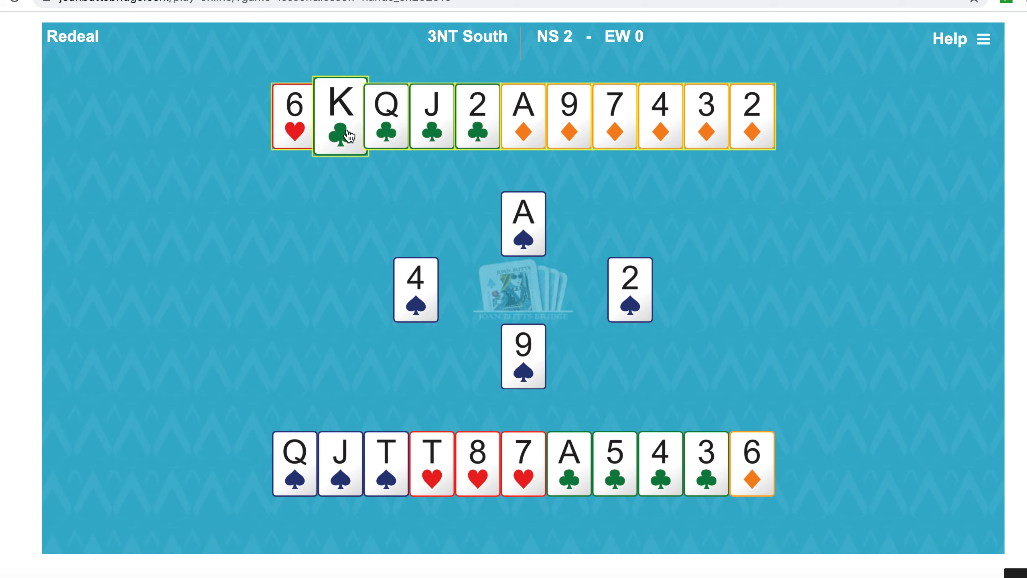
# Cash dummy's K♣ and Q♣, then overtake the J♣ with South's ace for five tricks
pyautogui.click(339, 116)
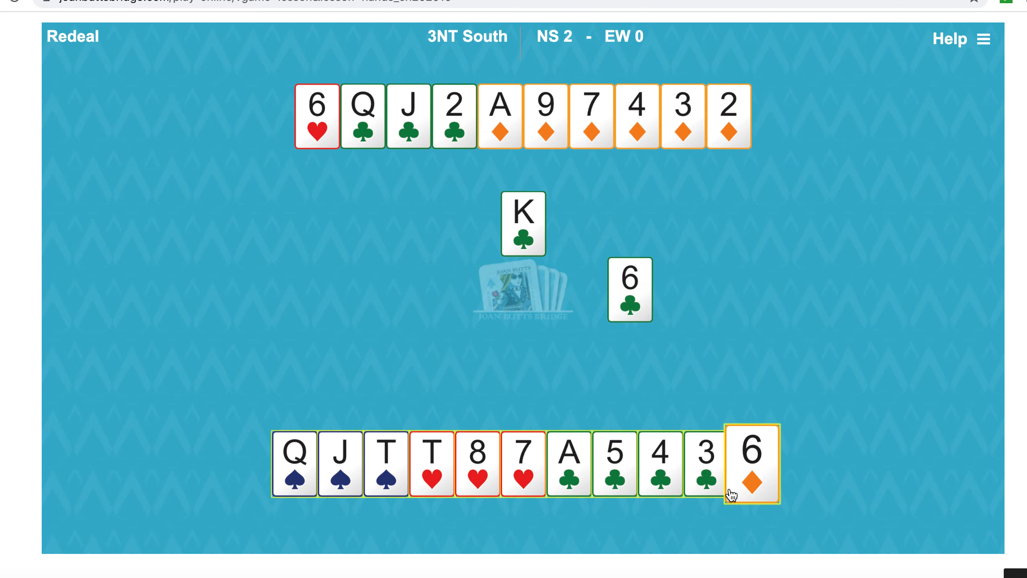
pyautogui.click(704, 463)
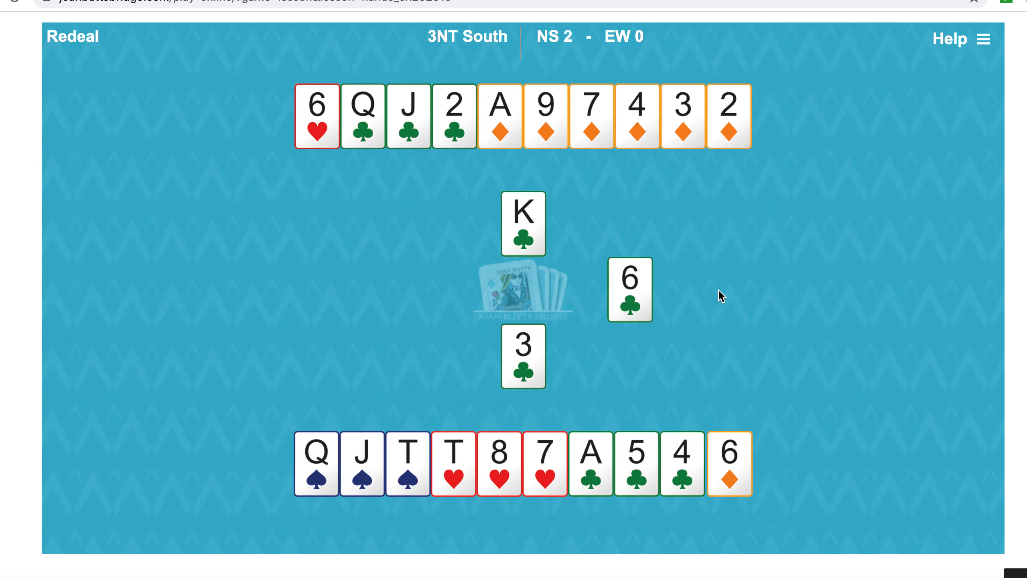
pyautogui.click(362, 116)
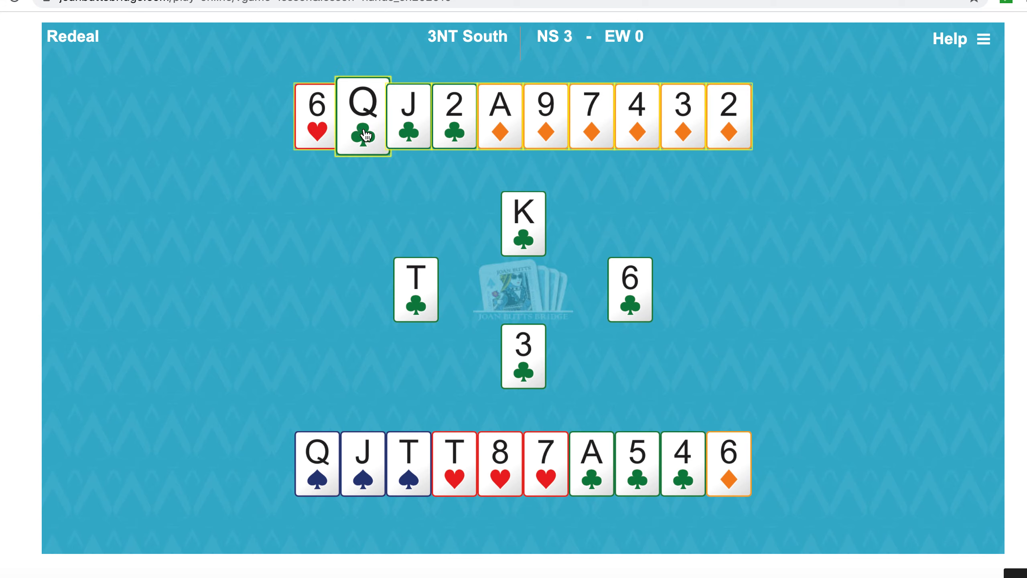
pyautogui.click(362, 116)
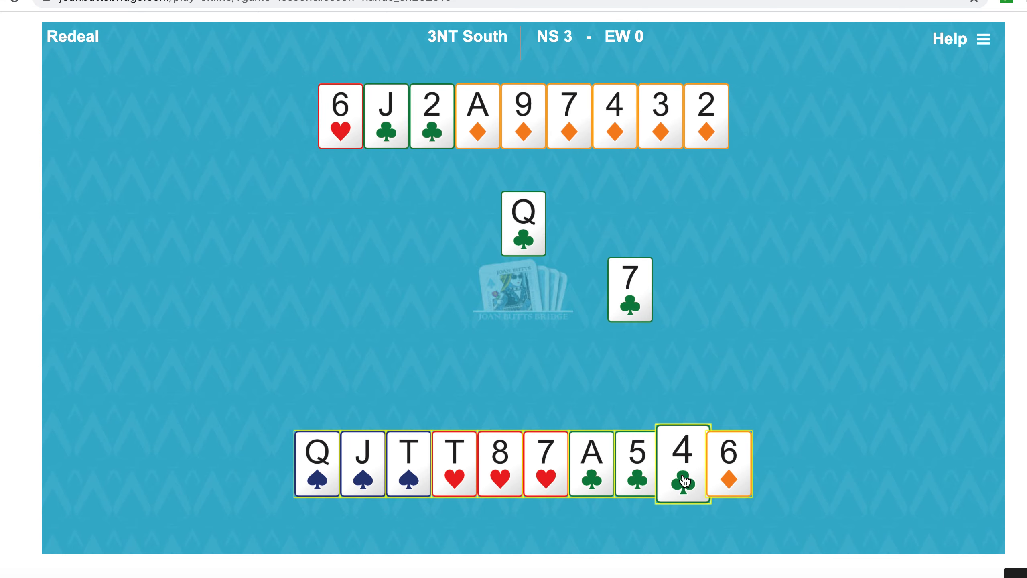
pyautogui.click(683, 464)
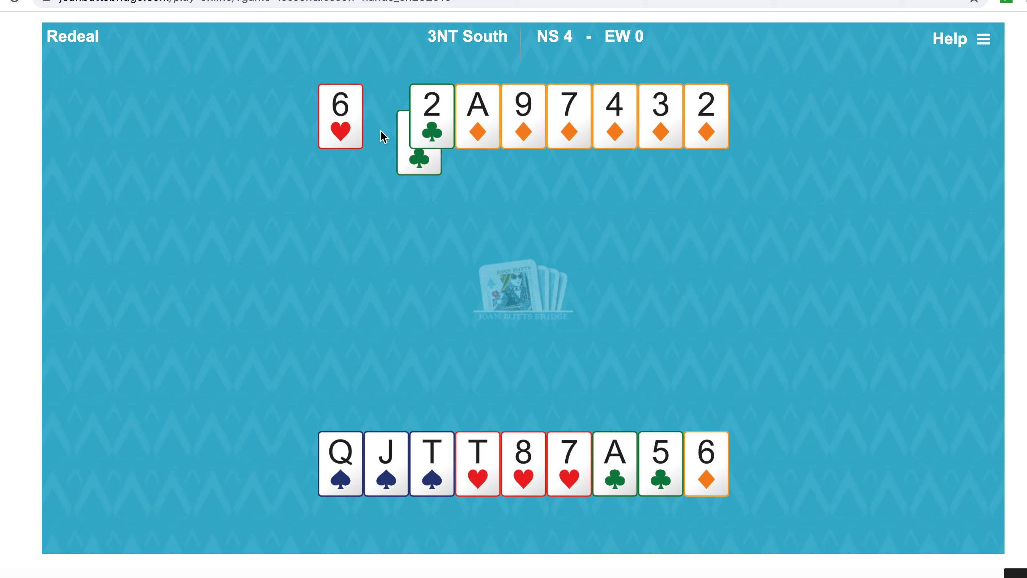
pyautogui.click(614, 463)
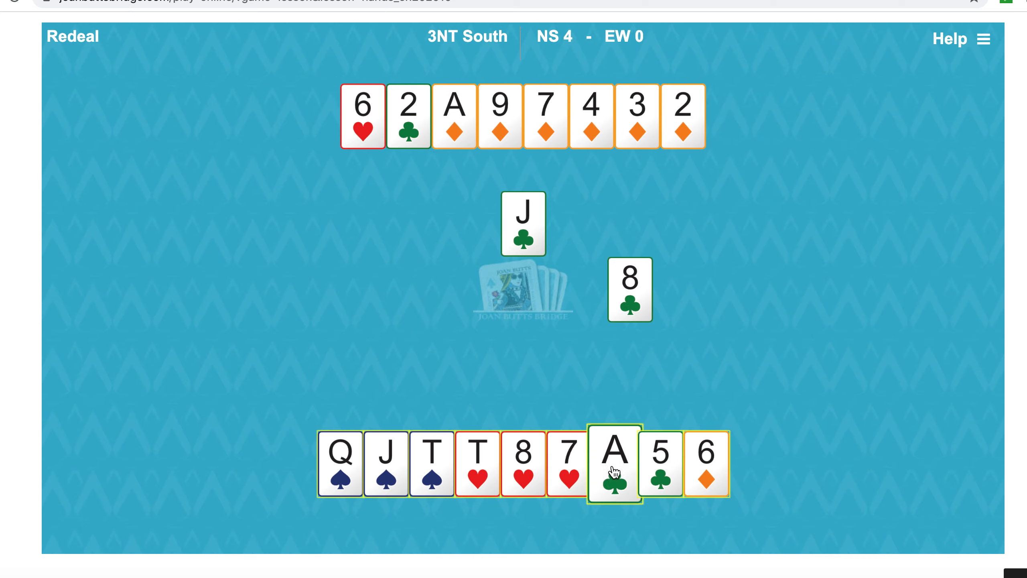
pyautogui.click(612, 463)
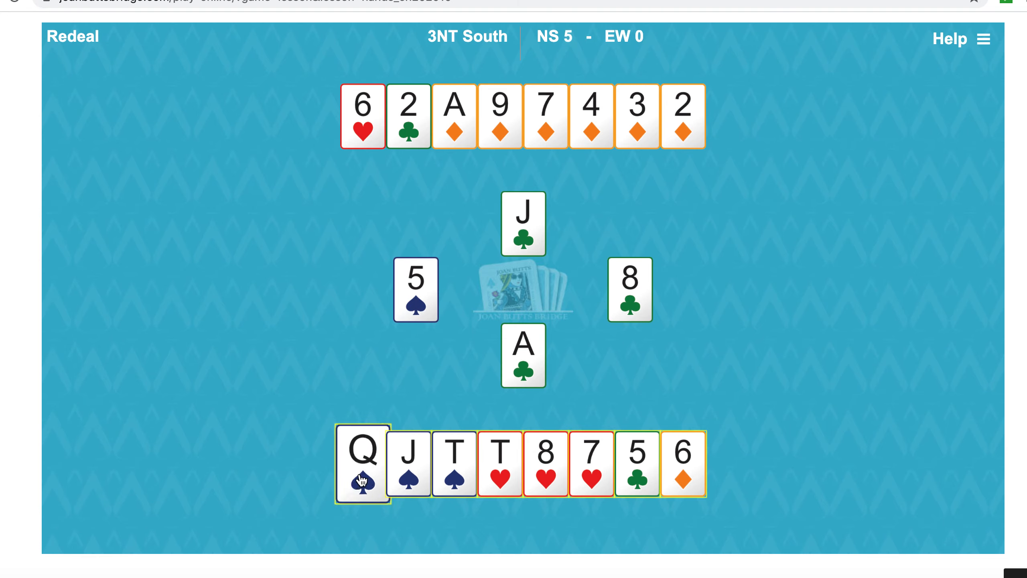
# Give up the Q♠, discarding dummy's 2♦, then follow to the heart return with 7♥ and 6♥
pyautogui.click(362, 463)
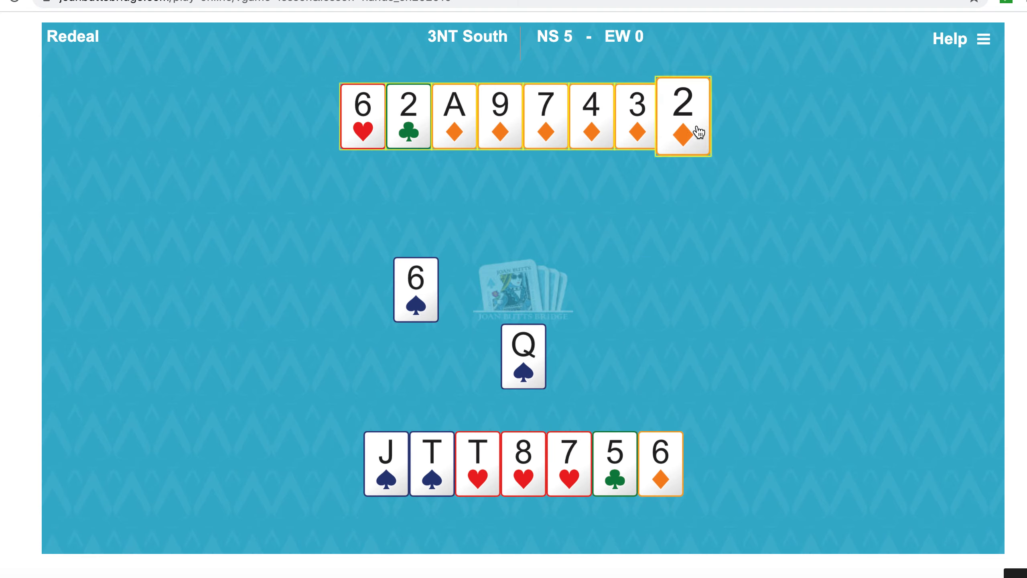
pyautogui.click(683, 117)
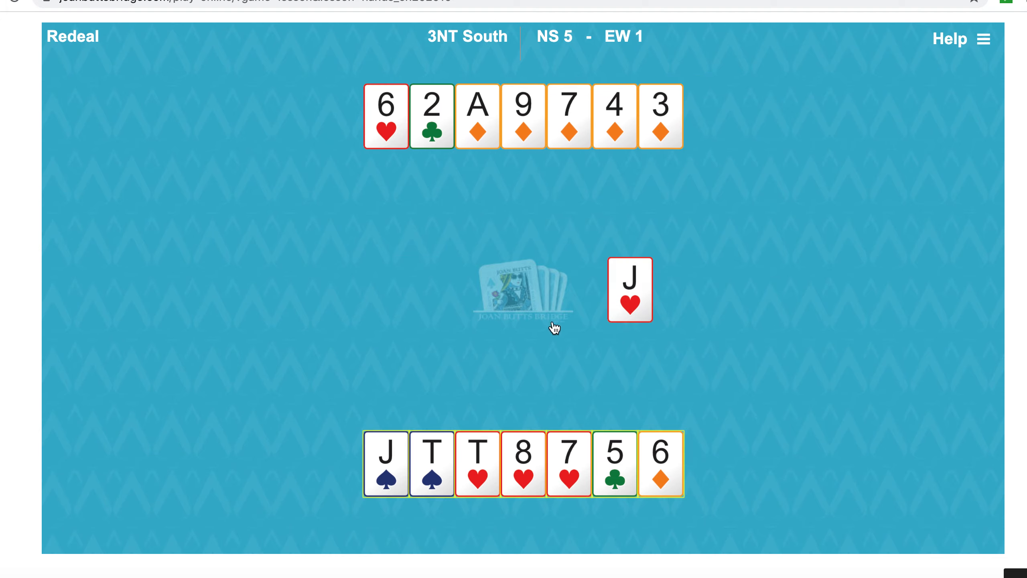
pyautogui.click(569, 463)
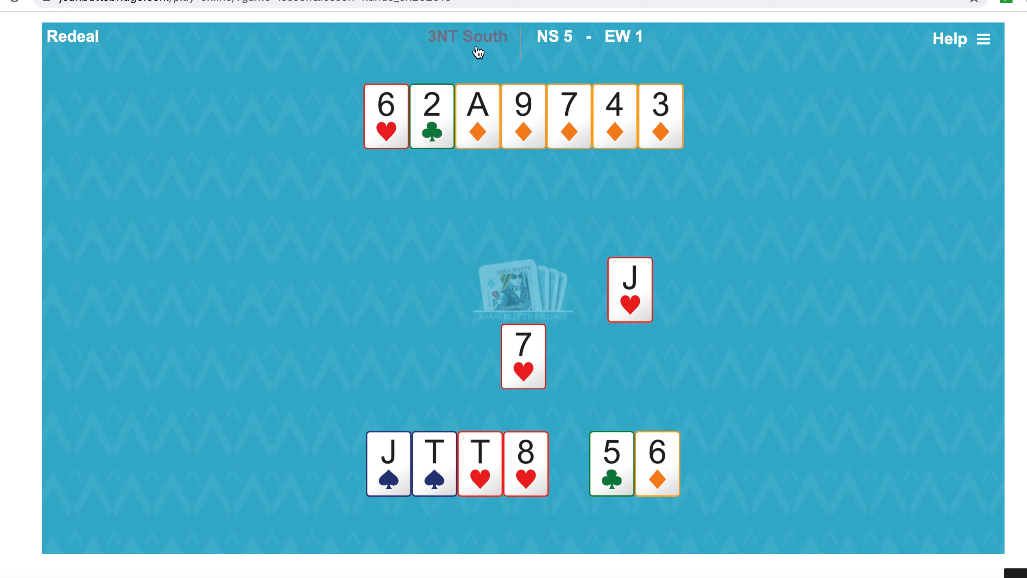
pyautogui.click(385, 115)
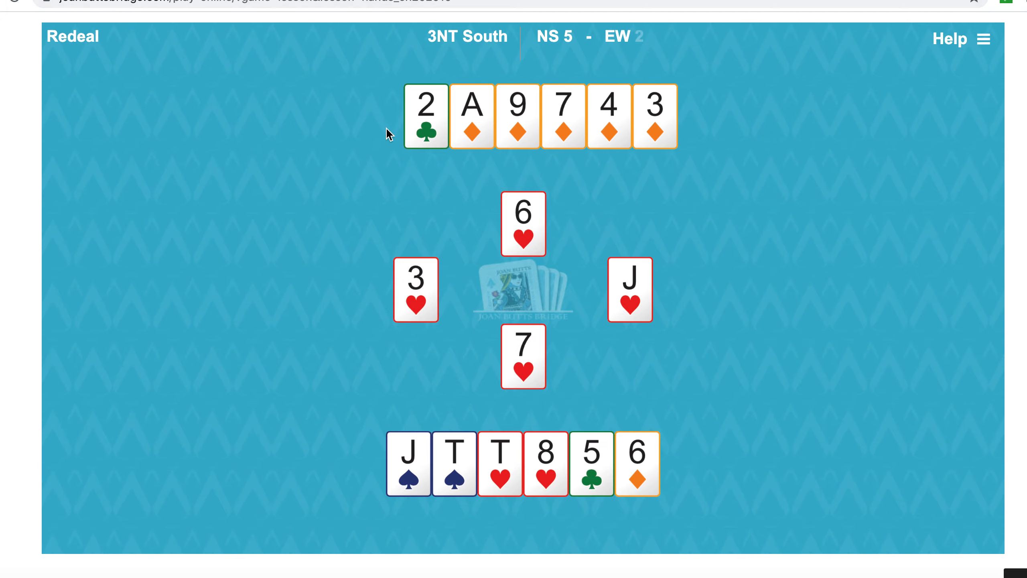
# Follow the defenders' heart winners with 8♥ and T♥, discarding dummy's 3♦ and 4♦
pyautogui.click(546, 463)
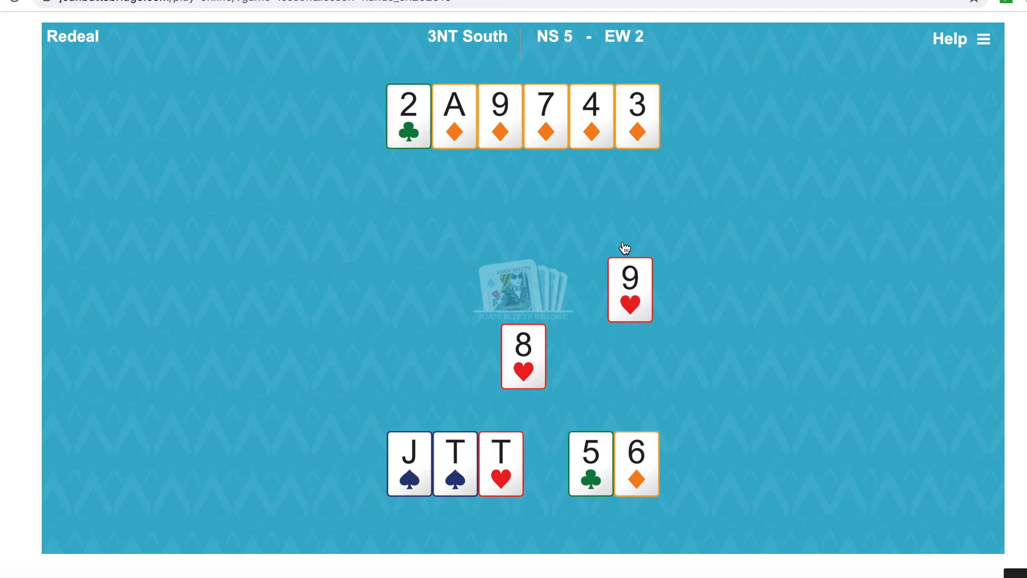
pyautogui.click(635, 116)
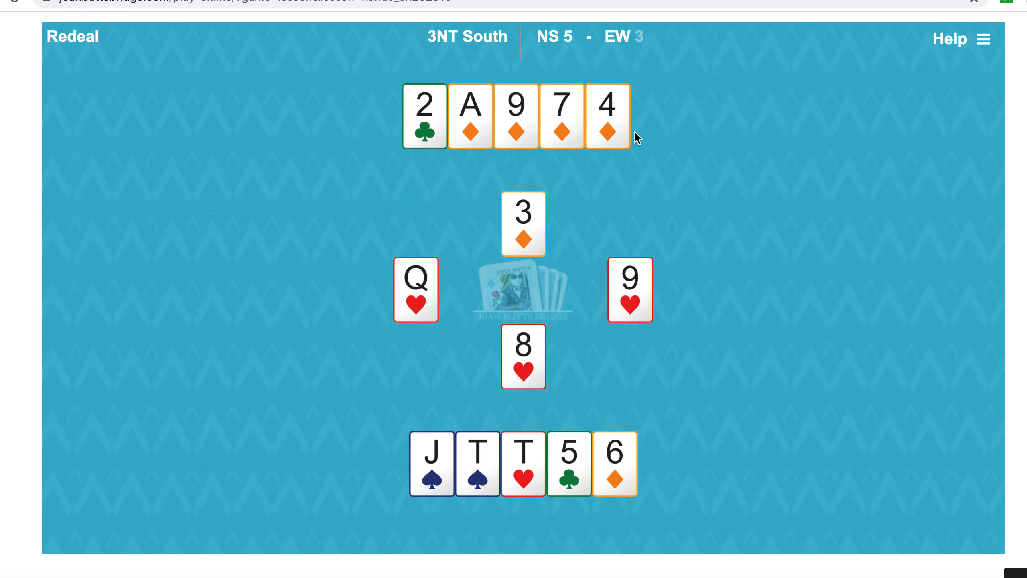
pyautogui.click(605, 115)
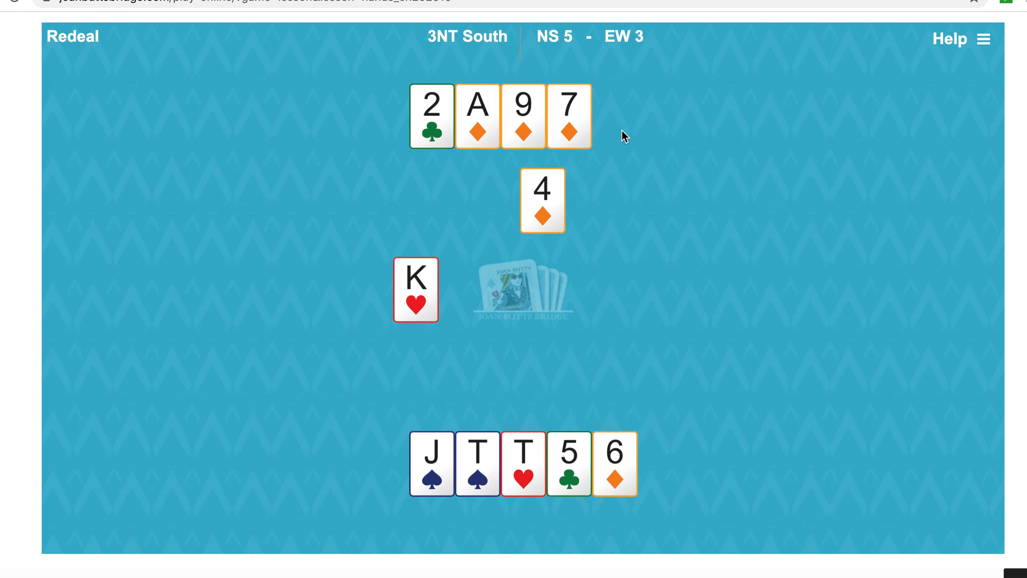
pyautogui.click(523, 463)
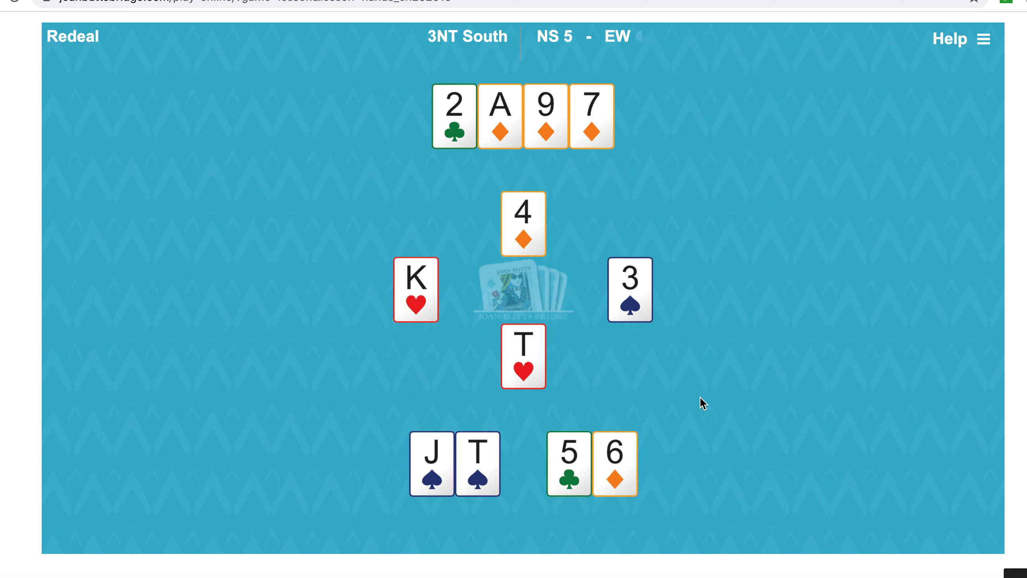
# Win the diamond with dummy's ace, then lead 2♣ to South's winning 5♣
pyautogui.click(499, 116)
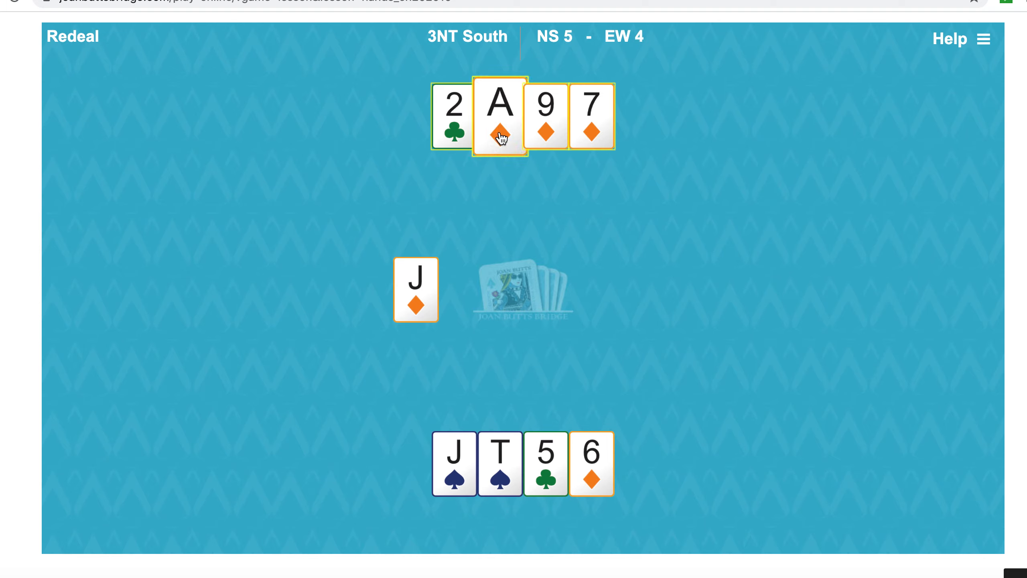
pyautogui.click(500, 116)
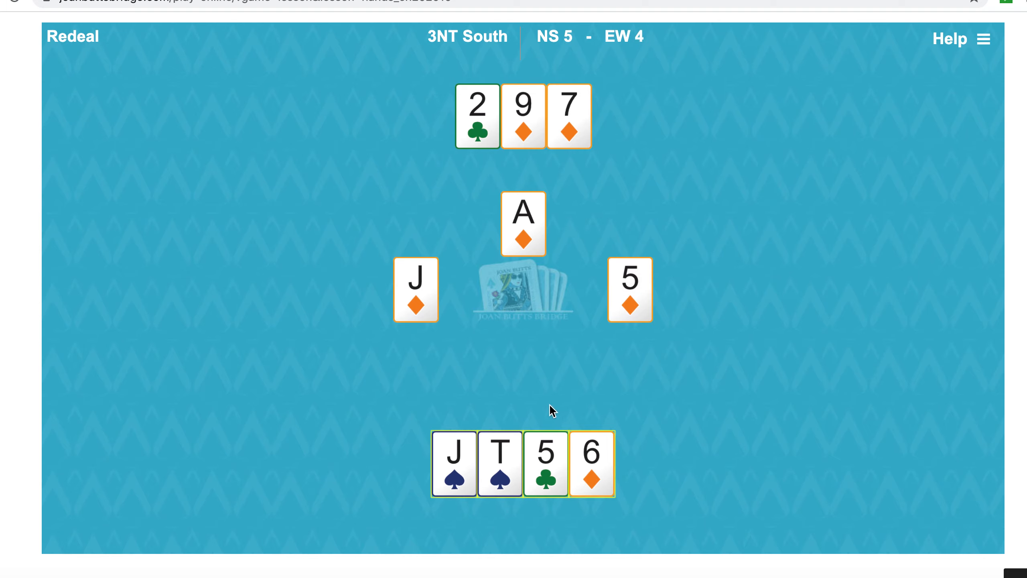
pyautogui.click(591, 463)
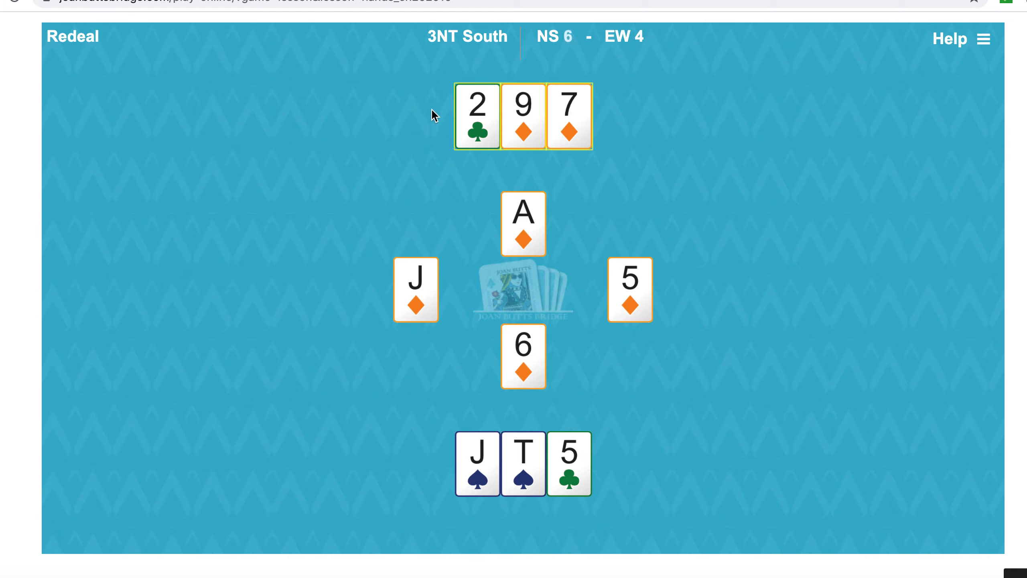
pyautogui.moveTo(477, 136)
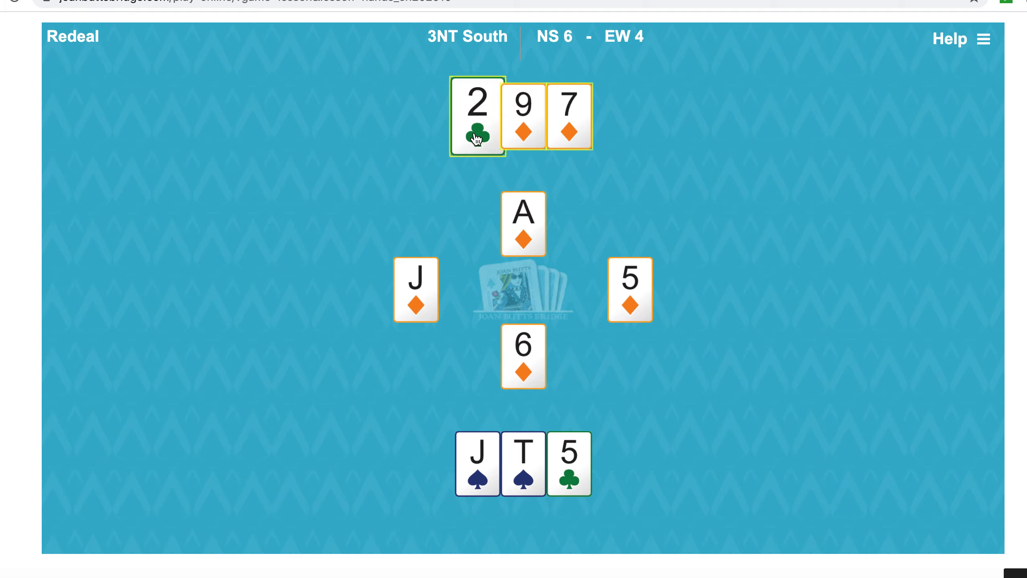
pyautogui.click(477, 116)
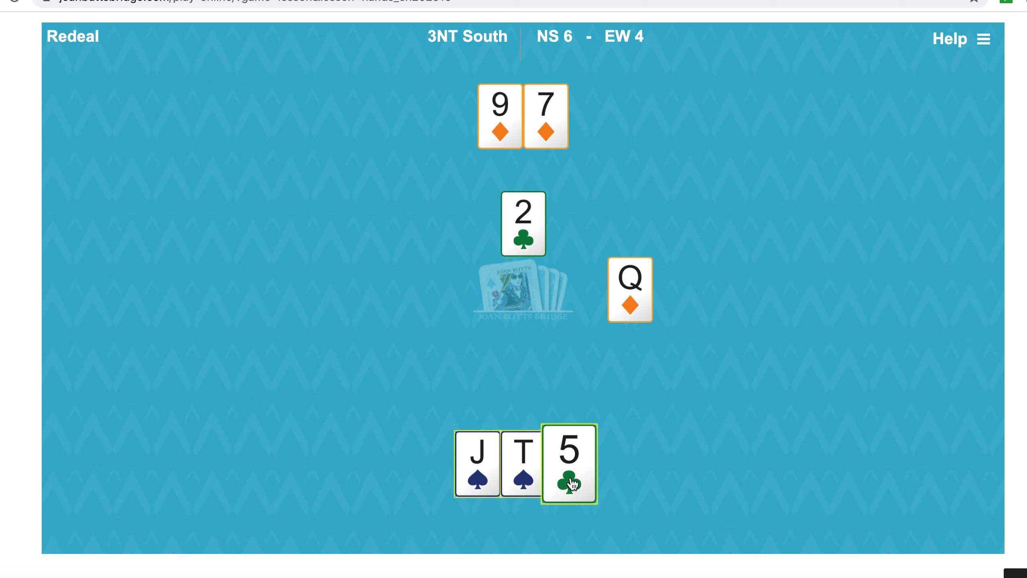
pyautogui.click(569, 463)
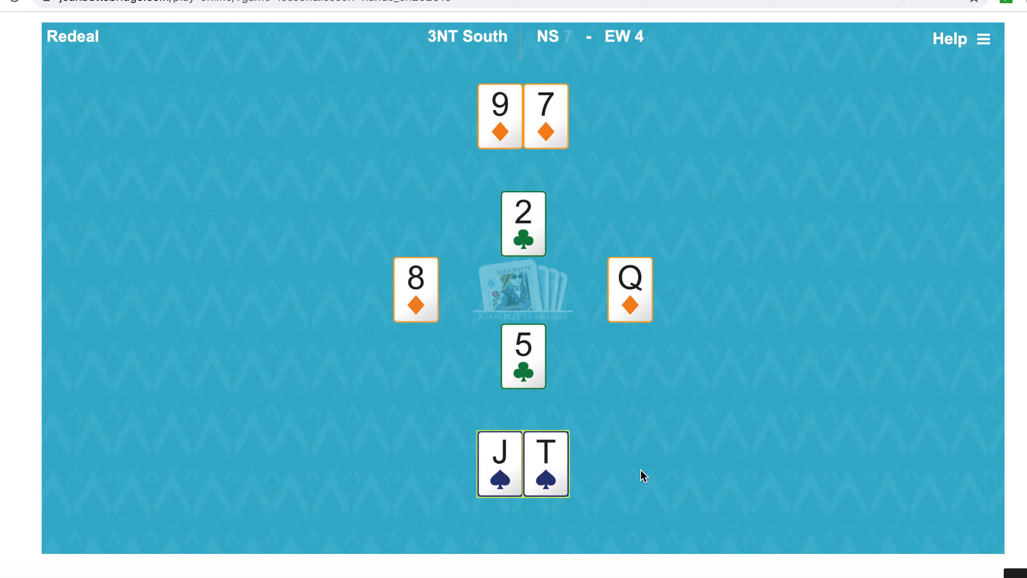
pyautogui.moveTo(517, 211)
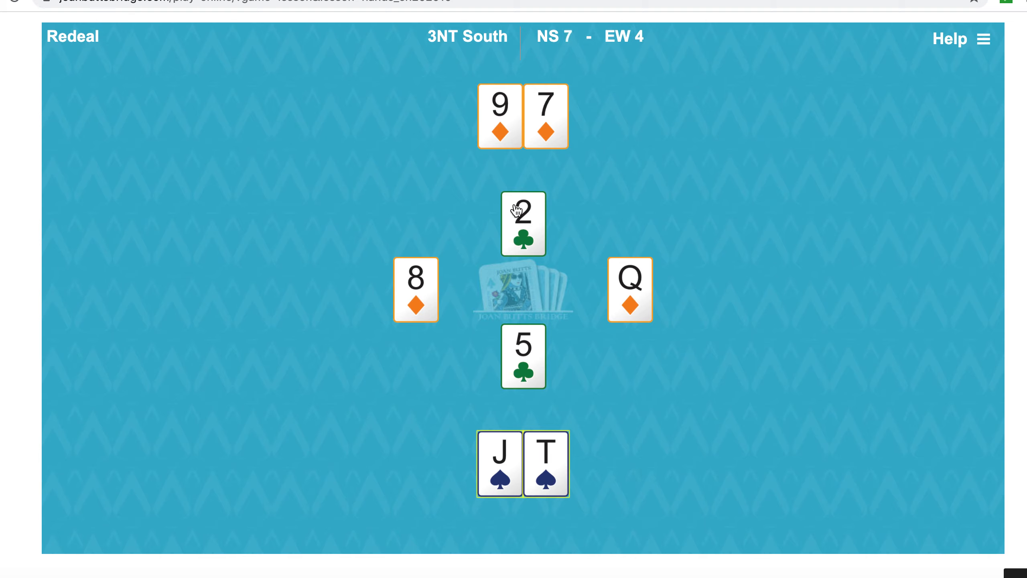
pyautogui.moveTo(517, 358)
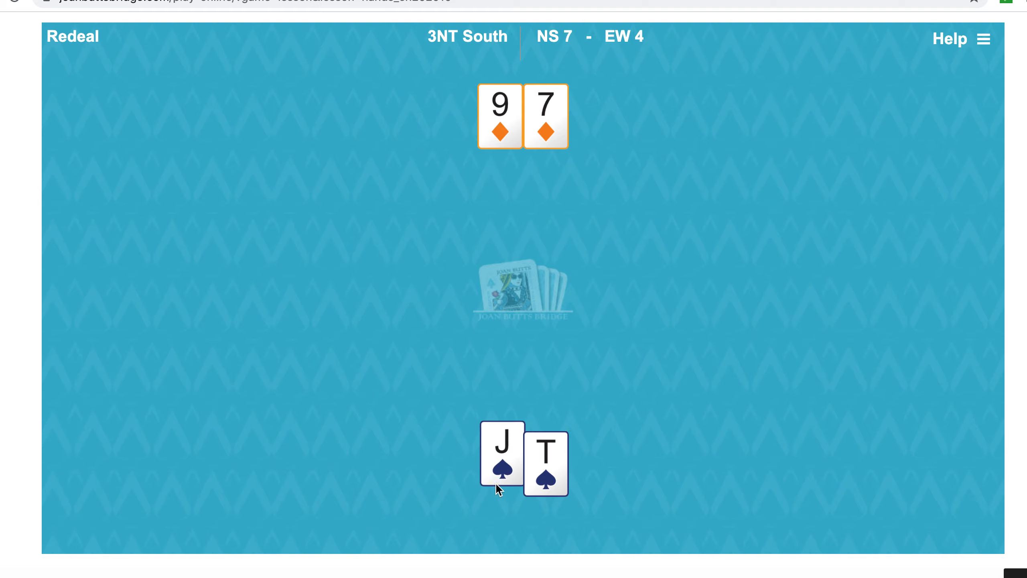
# Lead the J♠ and the last card T♠ from hand to reach nine tricks for 400
pyautogui.click(503, 455)
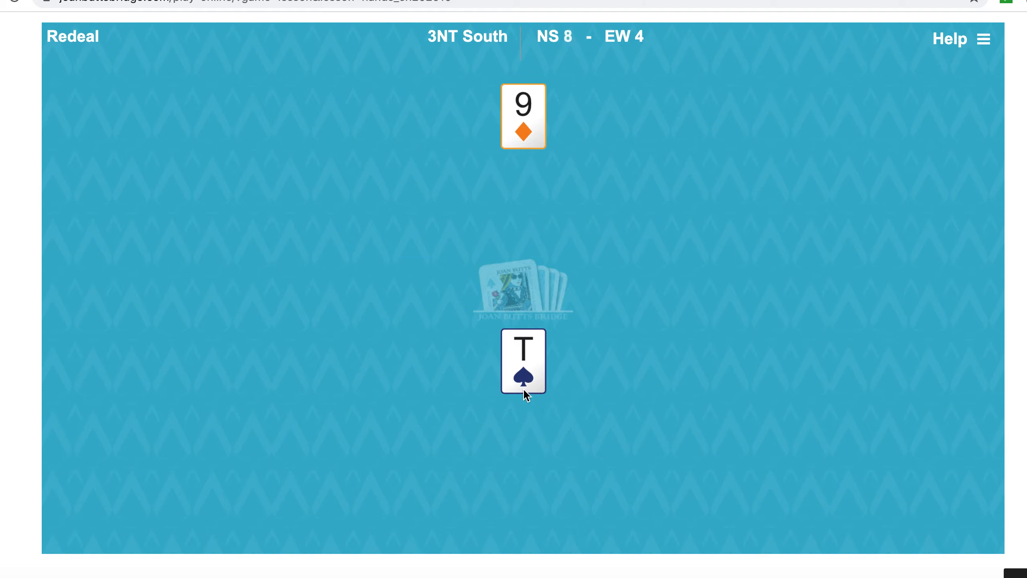
pyautogui.click(523, 362)
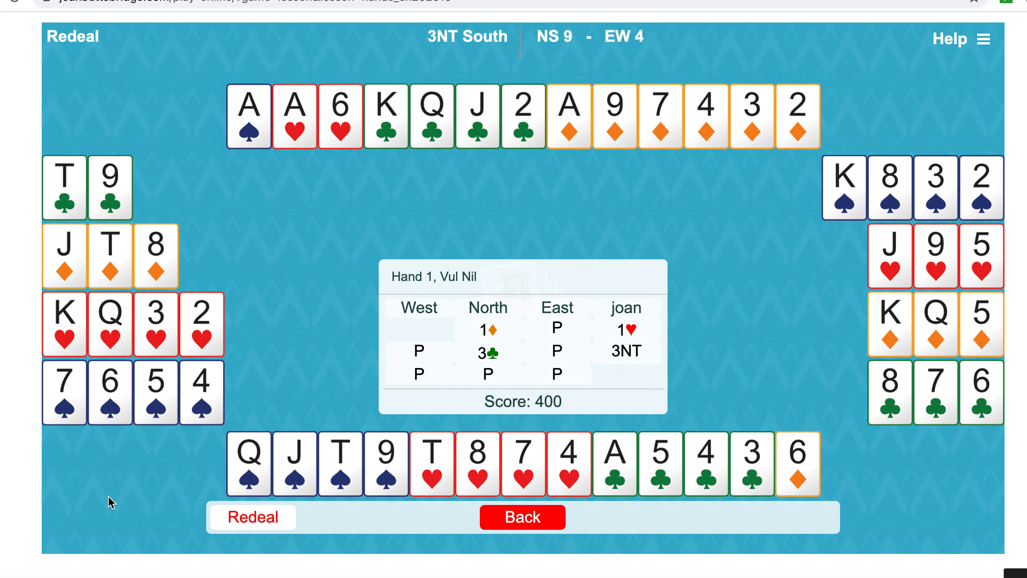
pyautogui.moveTo(212, 494)
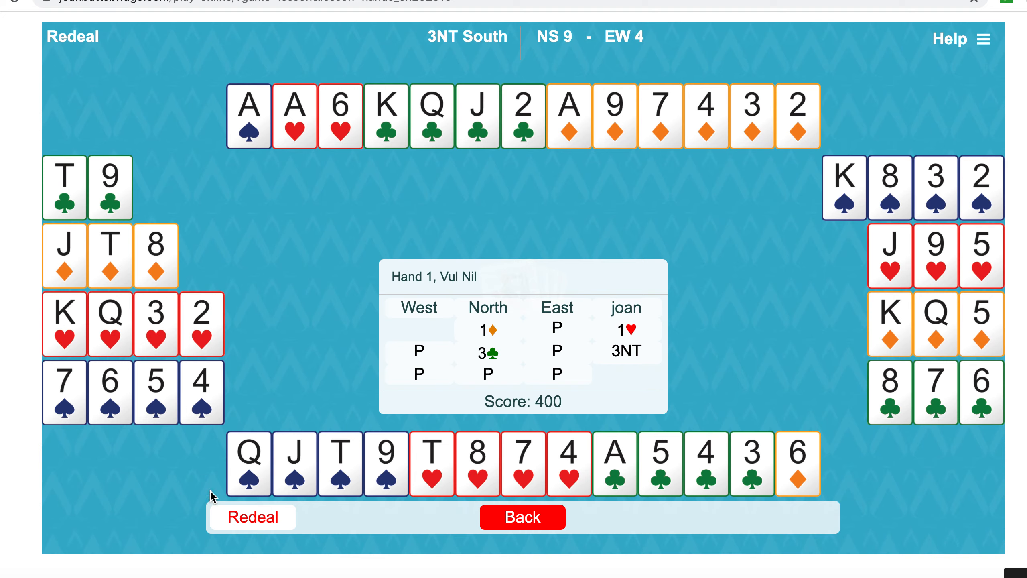
pyautogui.moveTo(92, 476)
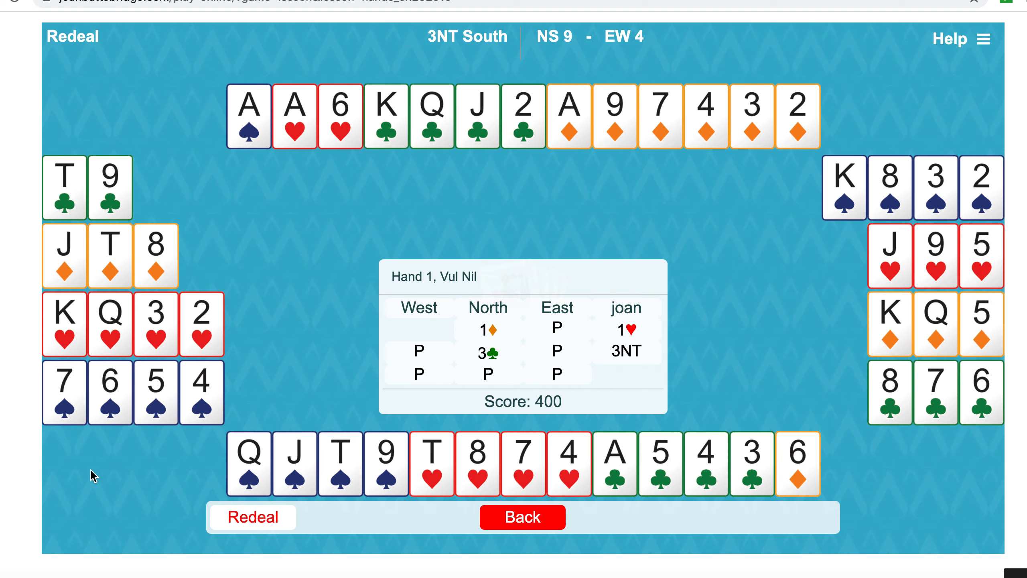